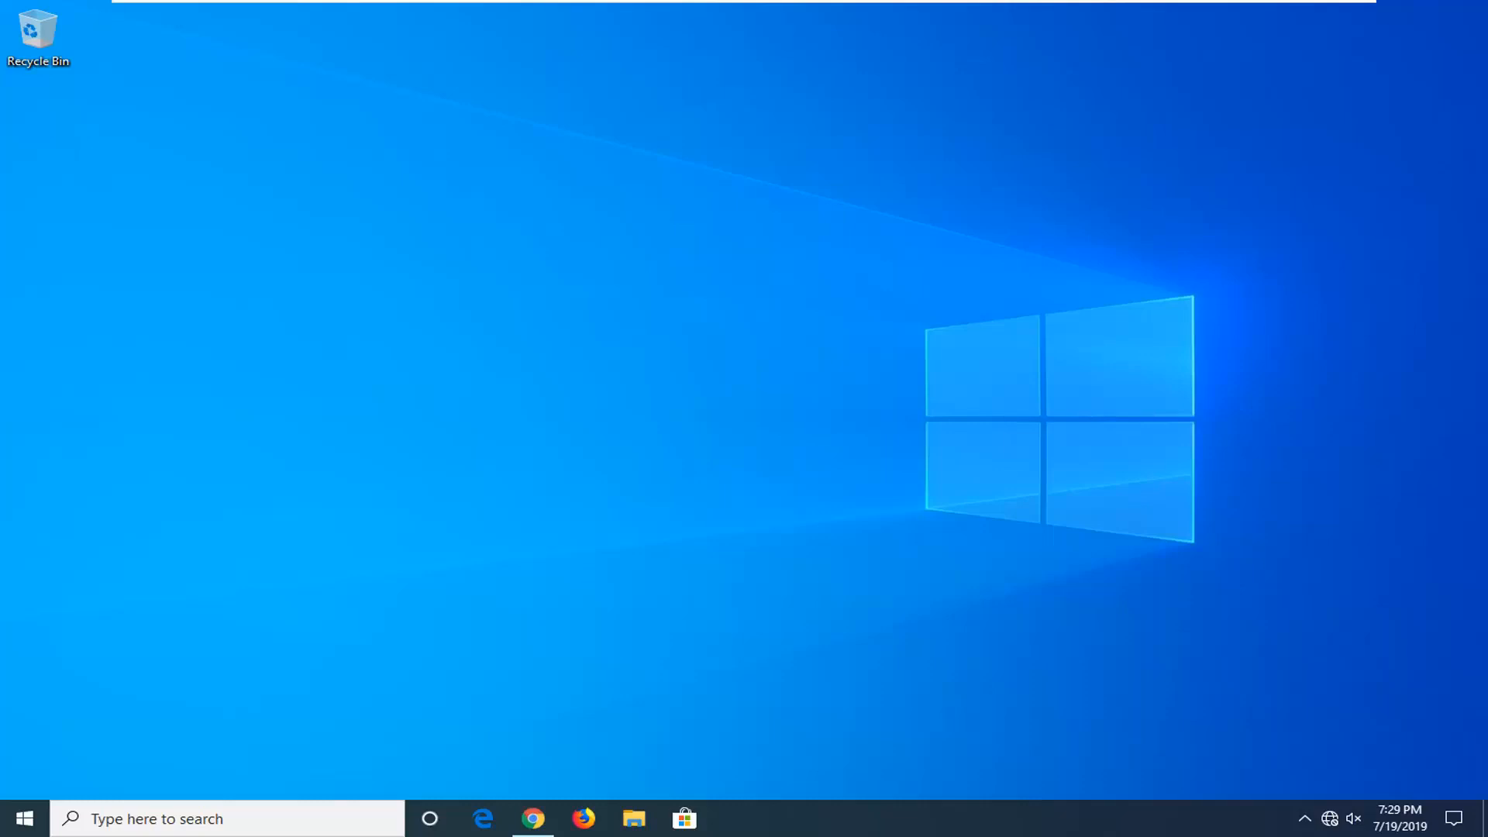
- Open the Start menu from the taskbar
click(24, 819)
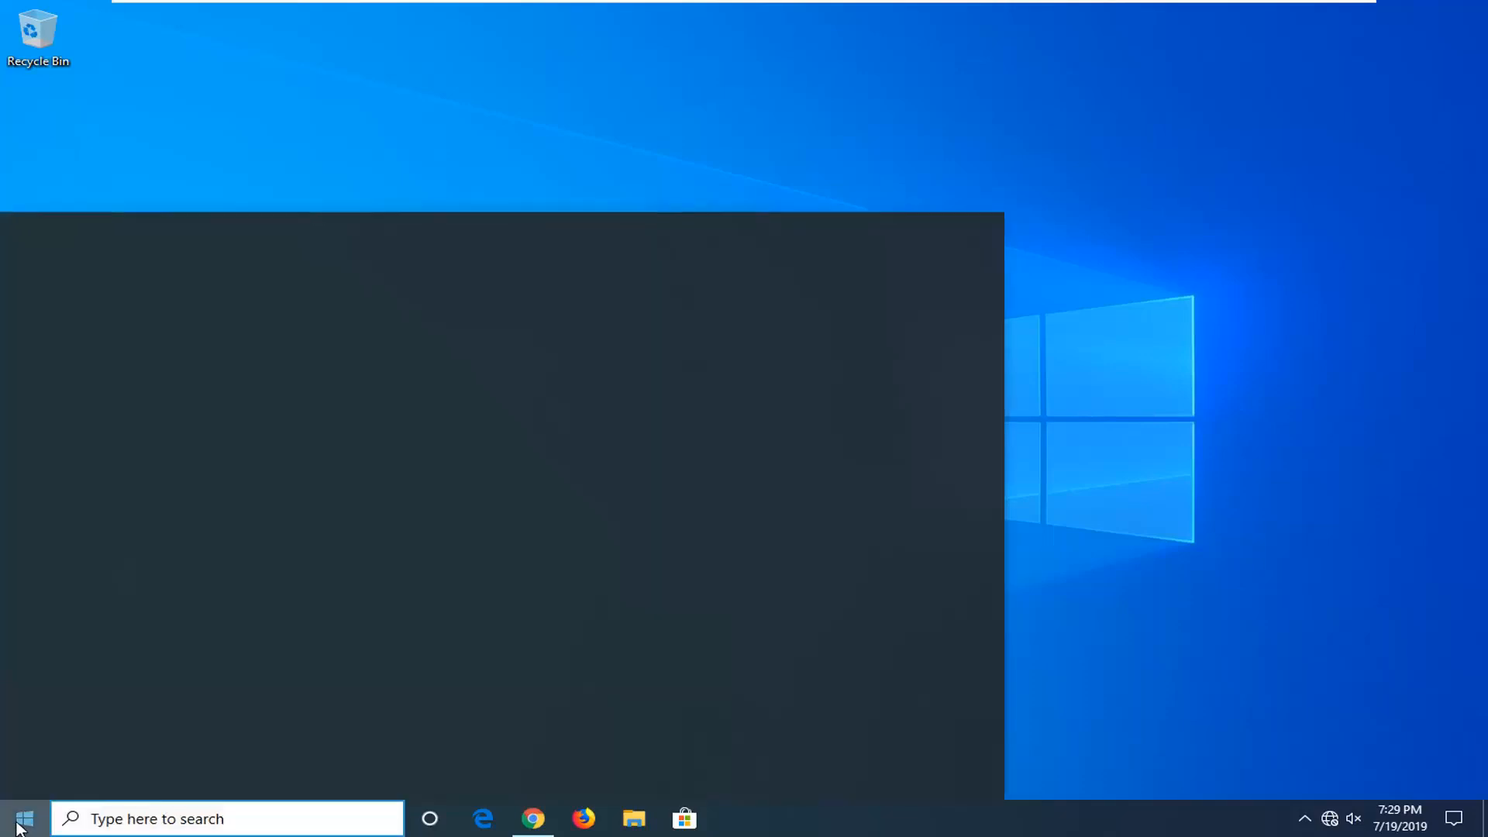
- Search the Start menu for 'control panel' and launch Control Panel
click(24, 818)
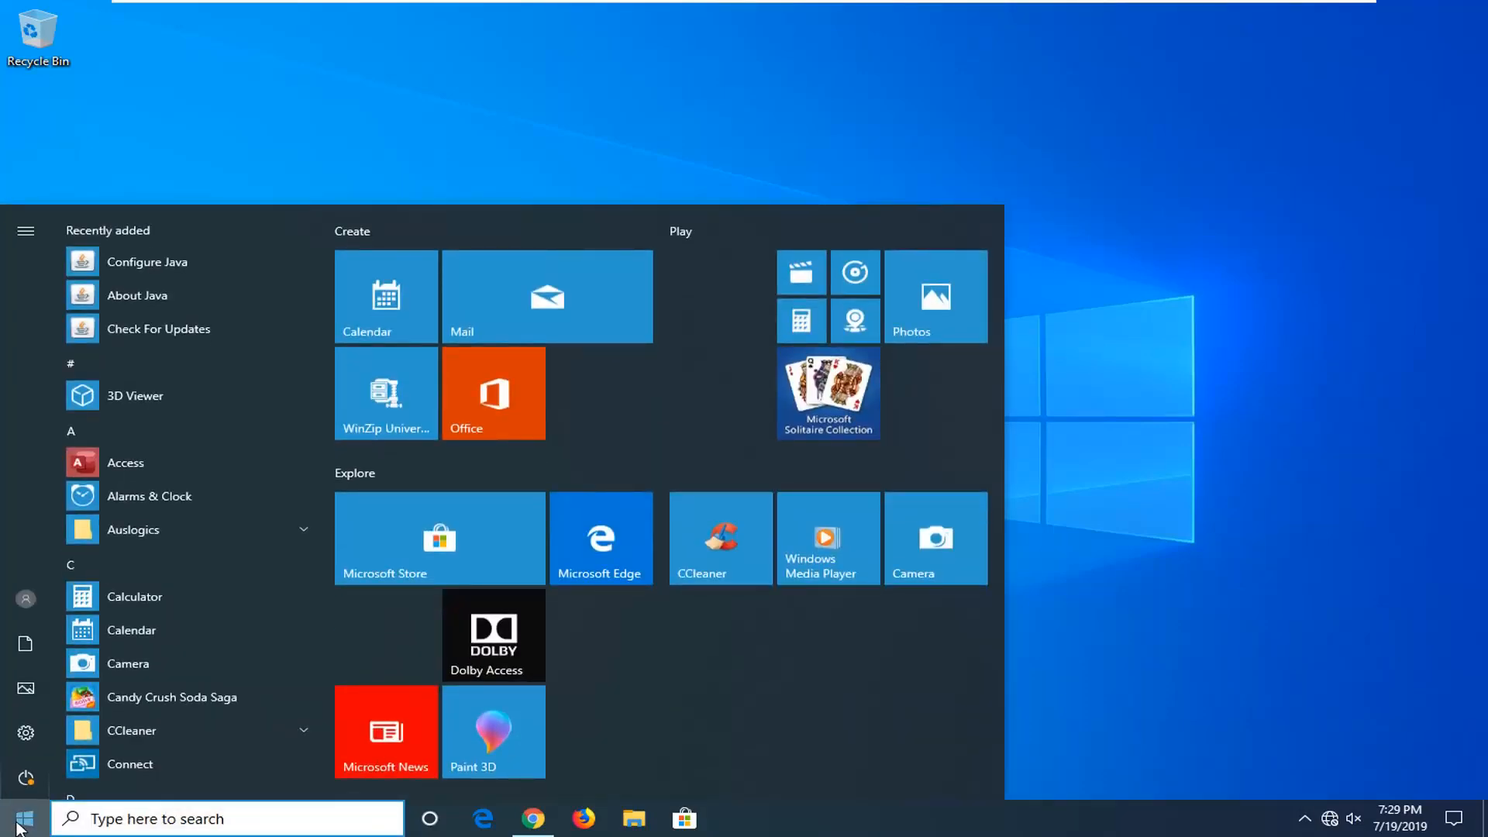
text(control pane)
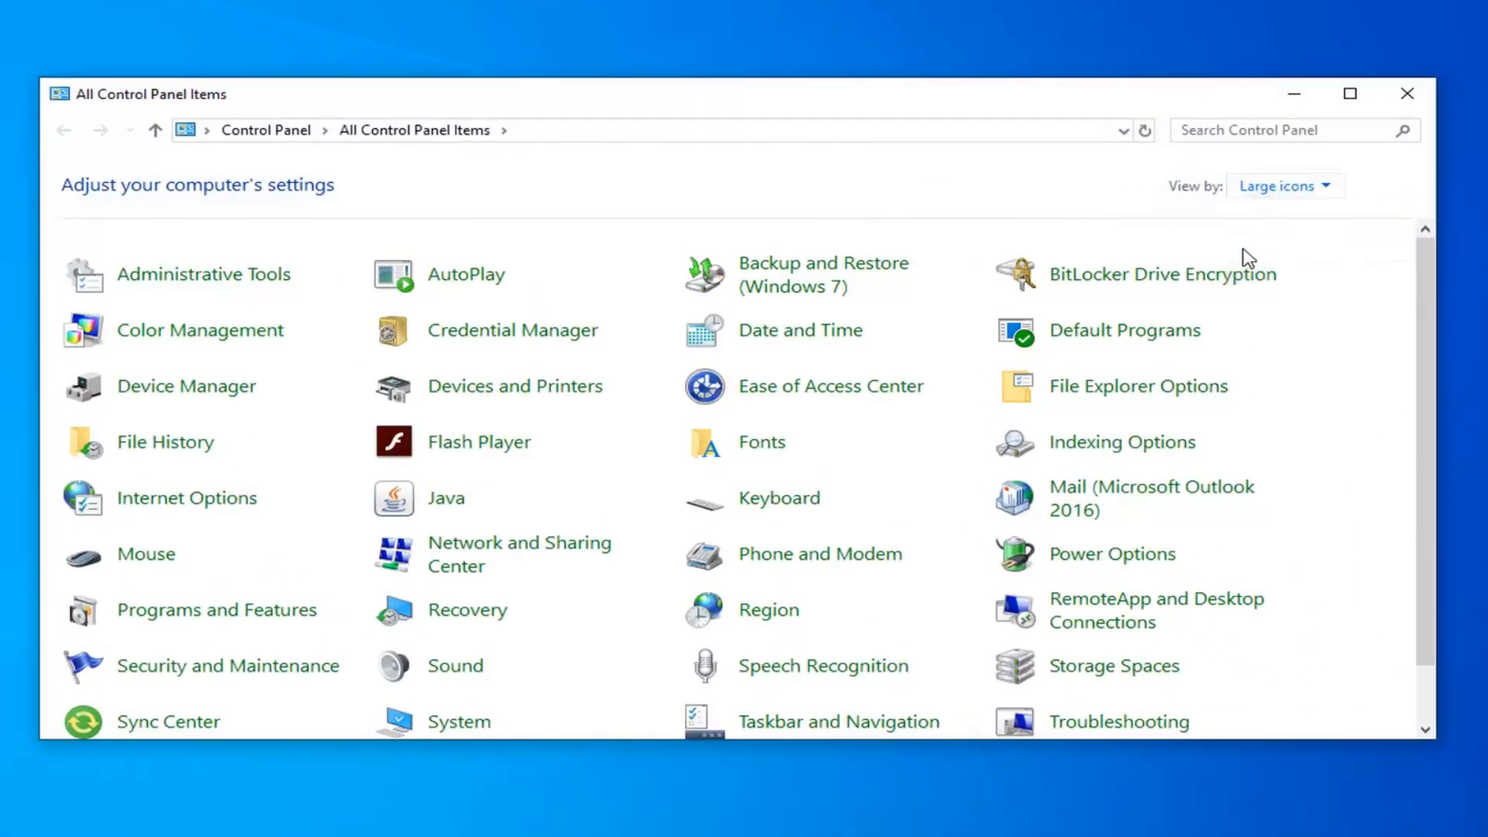
mouse_move(826, 577)
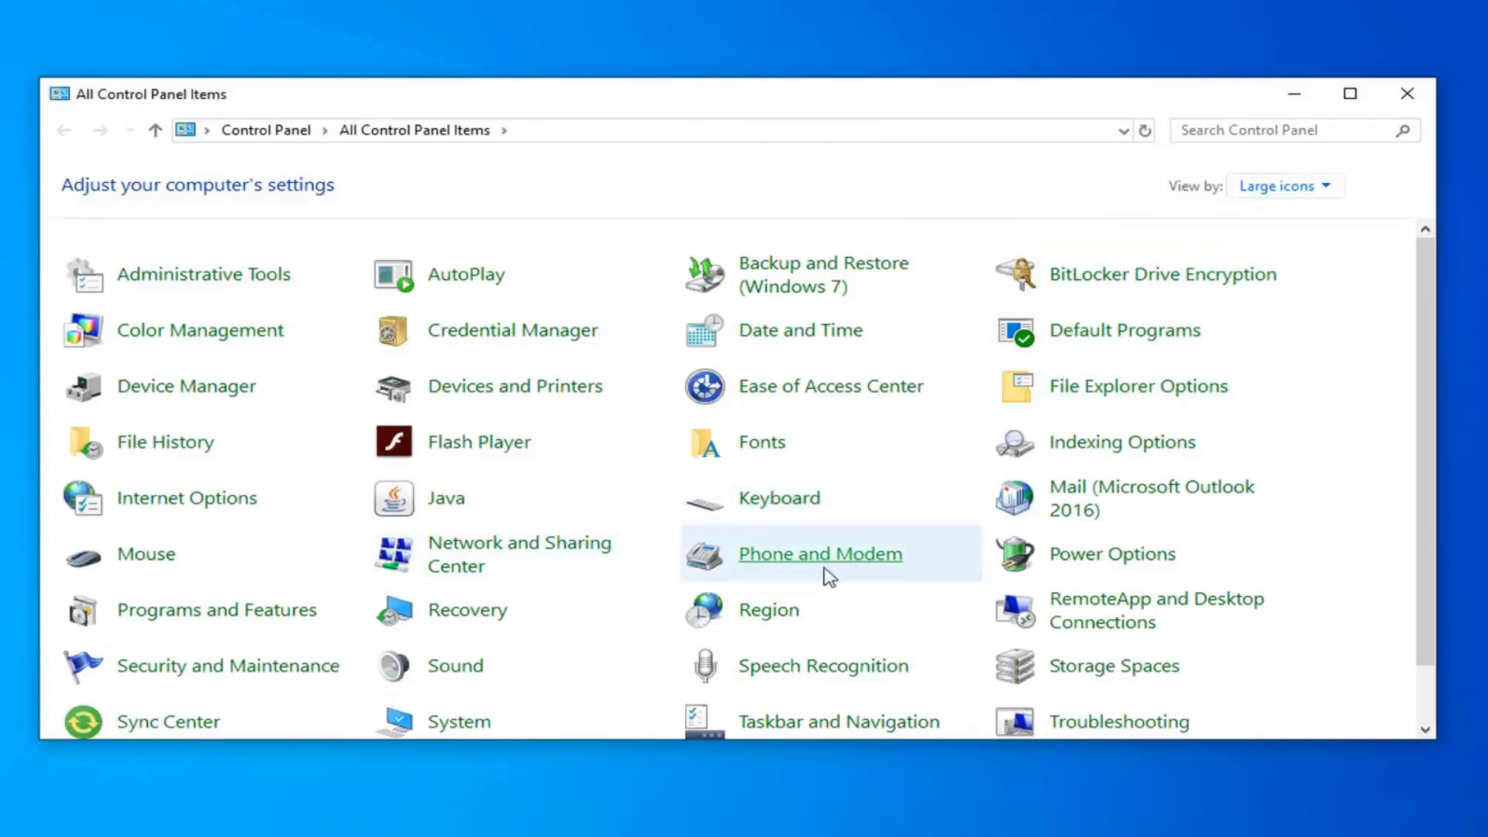
- Open Keyboard settings, shorten the repeat delay and set repeat rate just below fastest
click(778, 498)
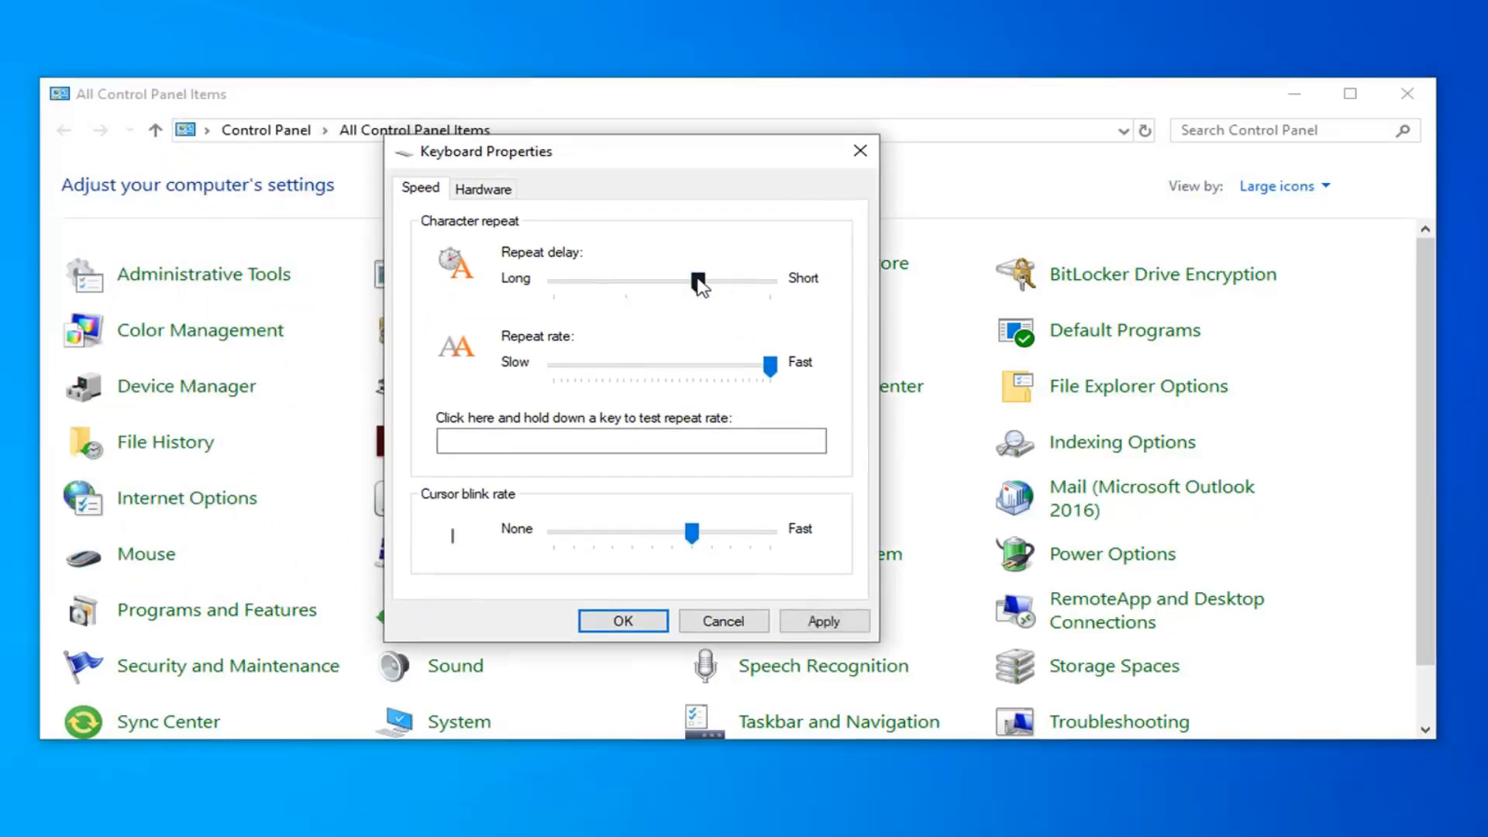
drag(693, 278, 621, 280)
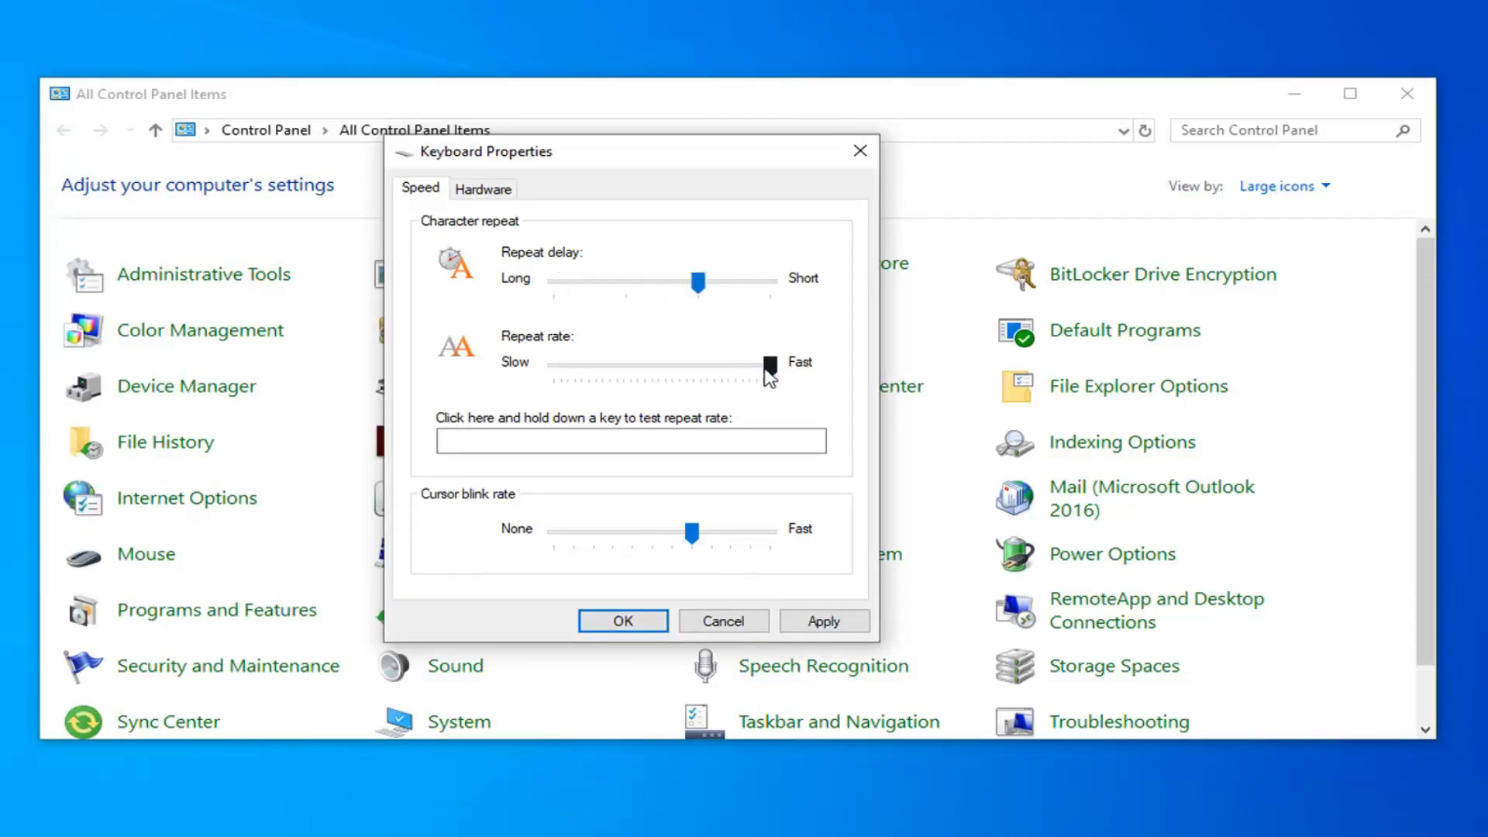
drag(764, 365, 749, 365)
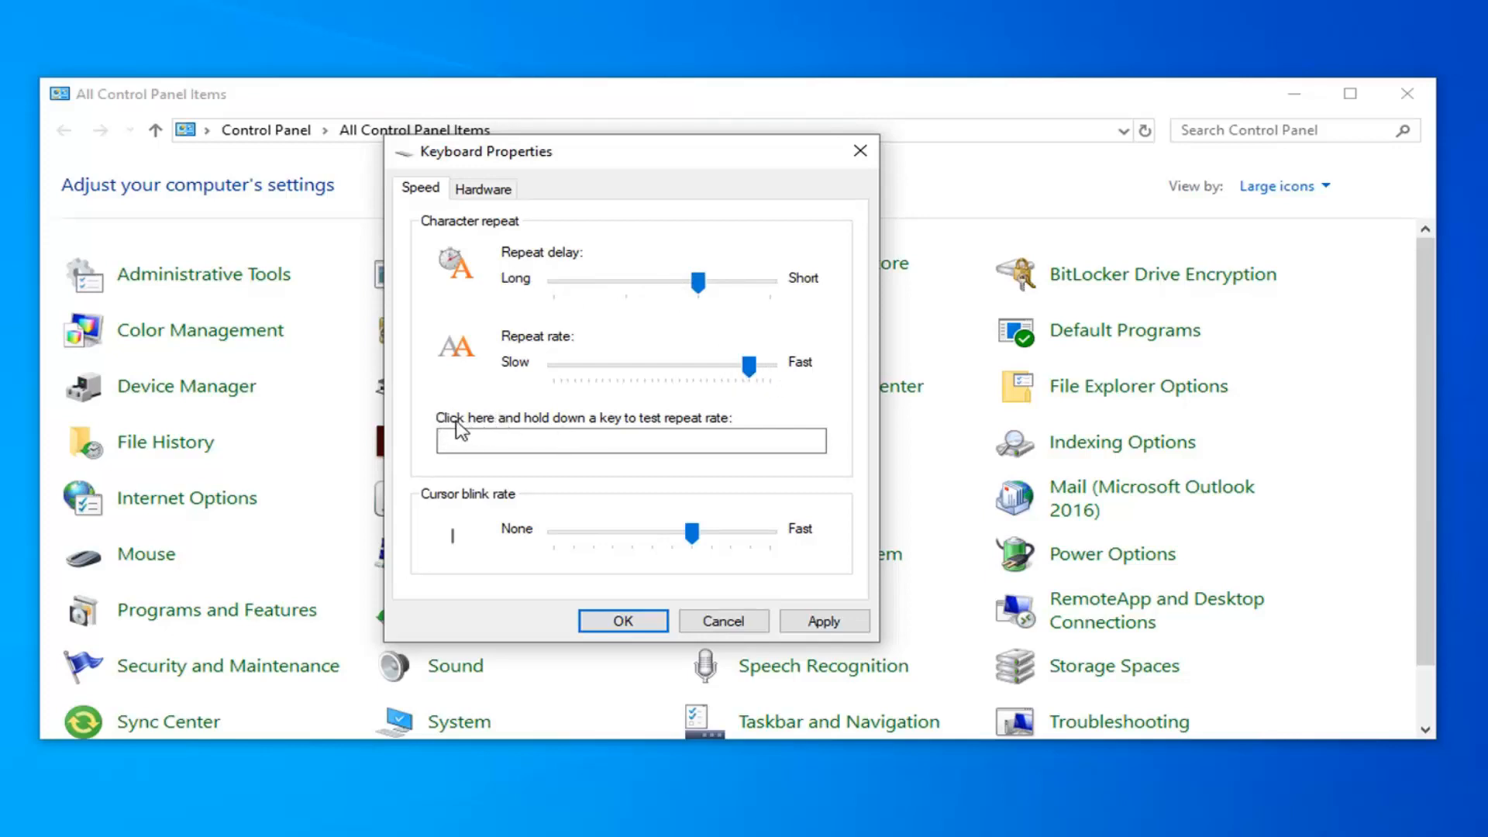
click(630, 440)
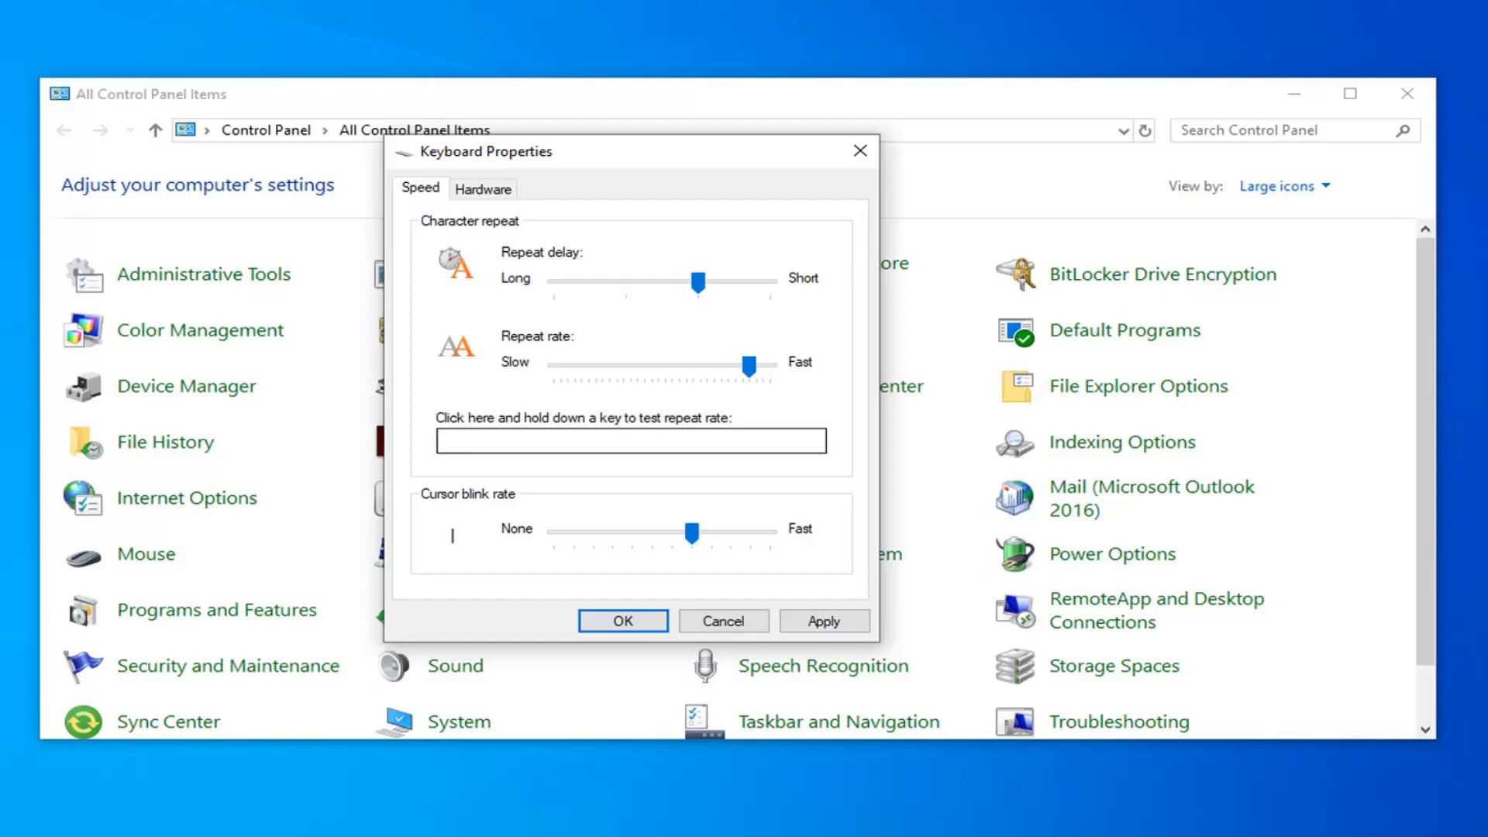
text(aaaaaaaaaaaaaaaaaaaaaaaaaaaaaaaaaaaaaaaaaaaaaaa)
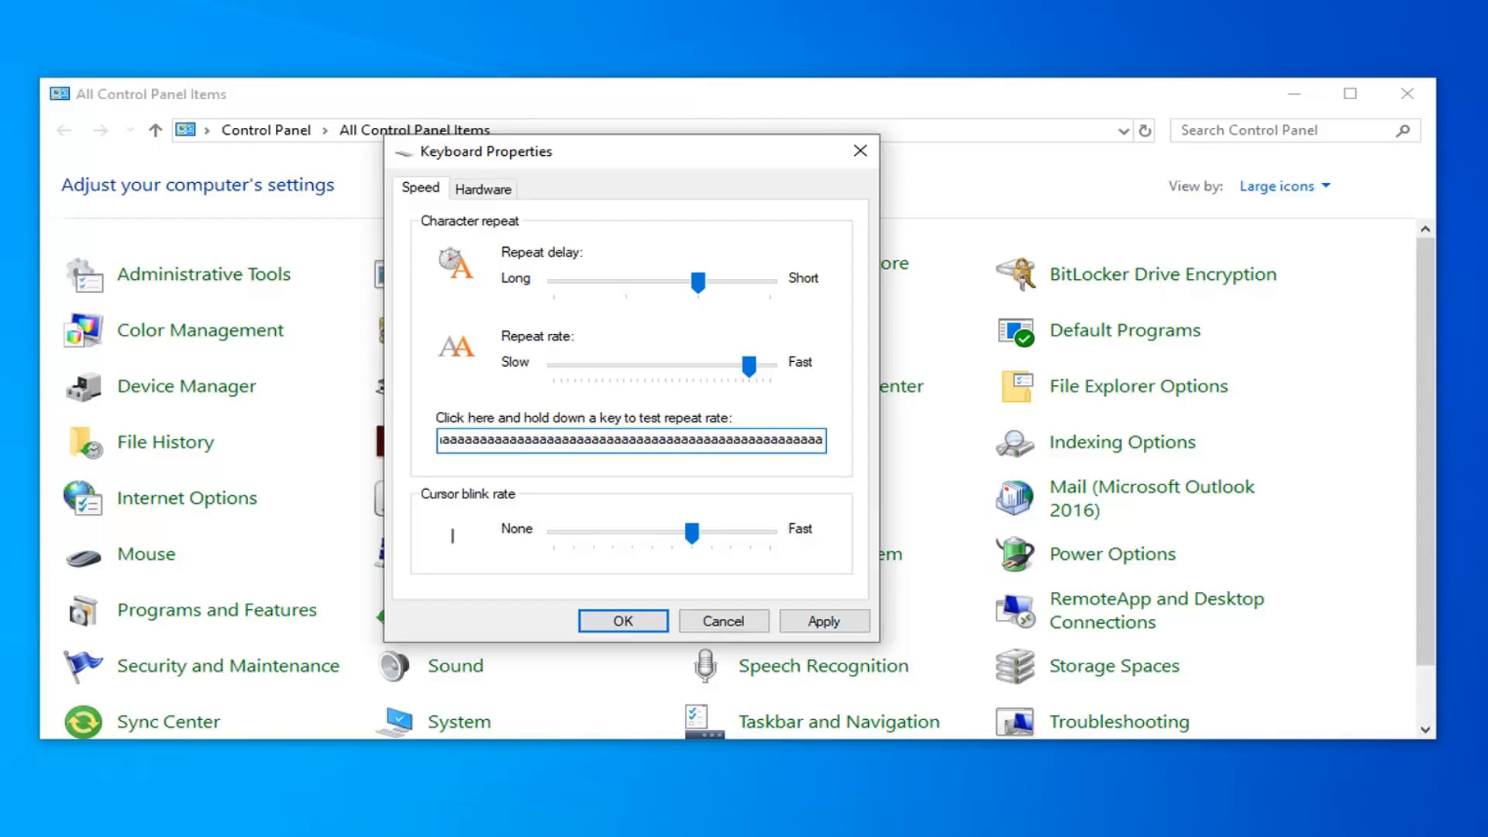
click(630, 440)
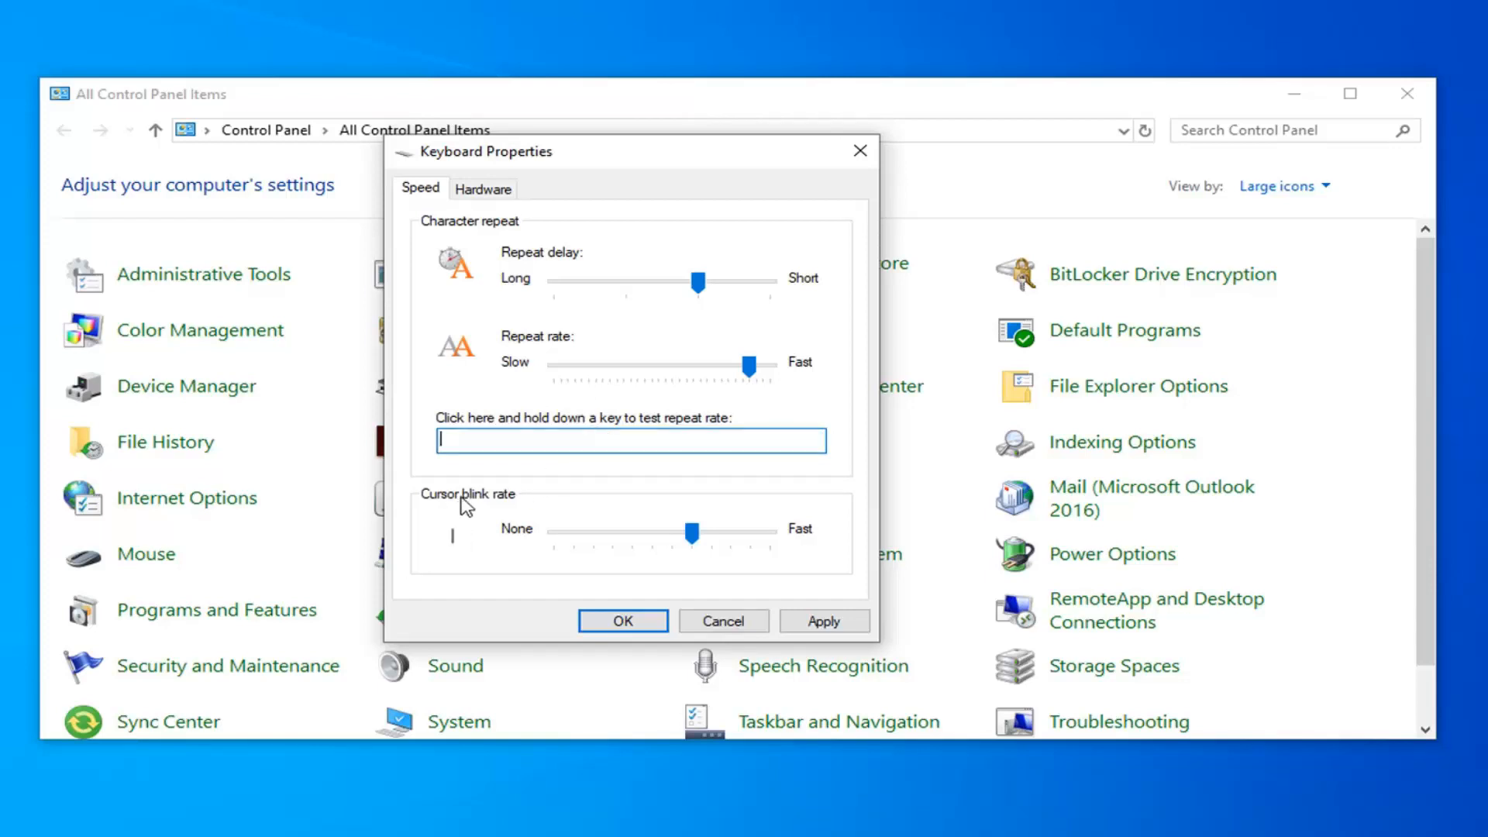
- Try fast and slow cursor blink rates, settle near medium, then cancel Keyboard Properties
drag(691, 529, 749, 529)
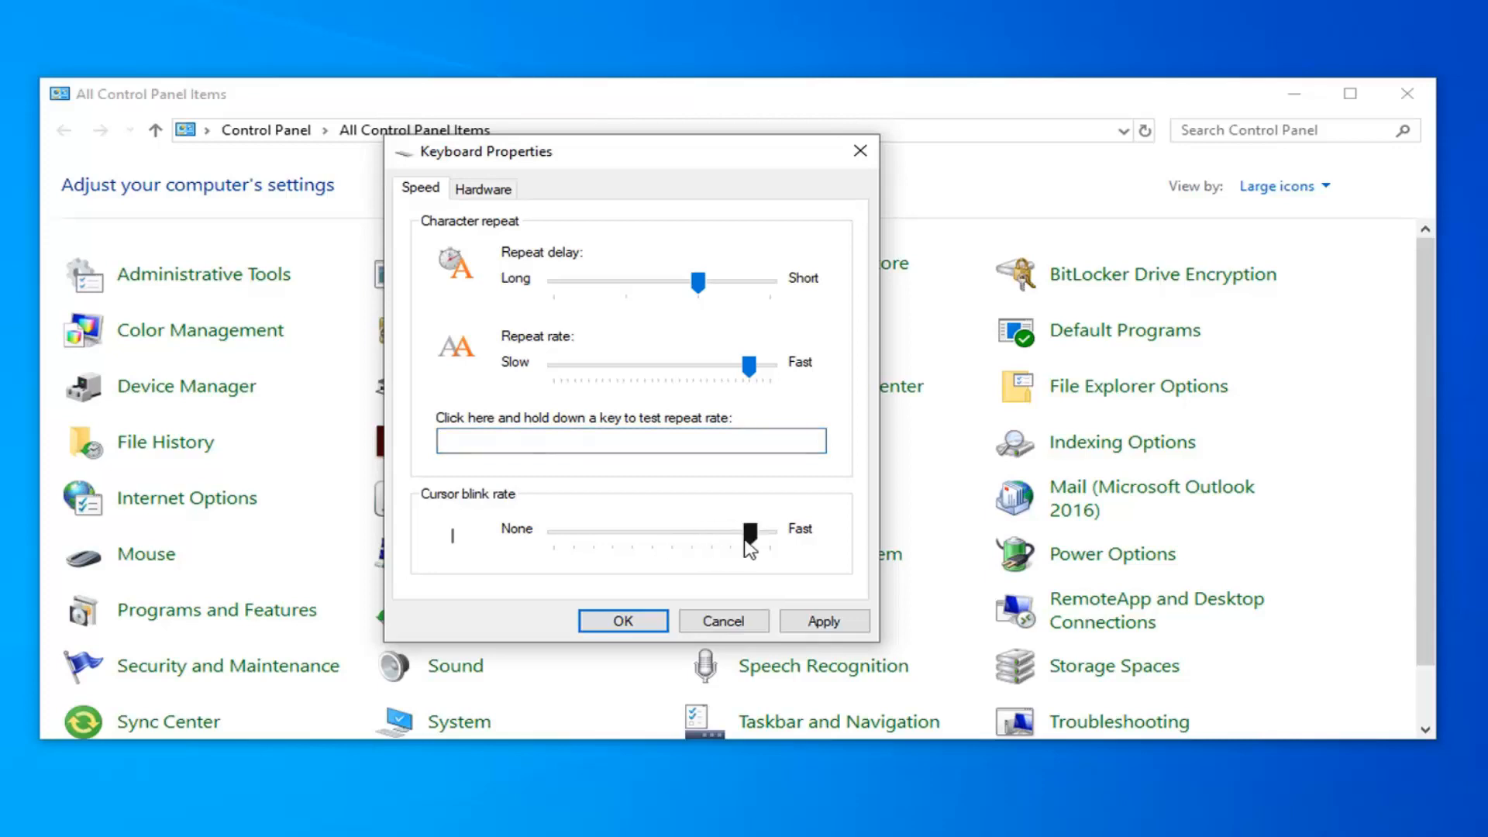
drag(748, 528, 596, 529)
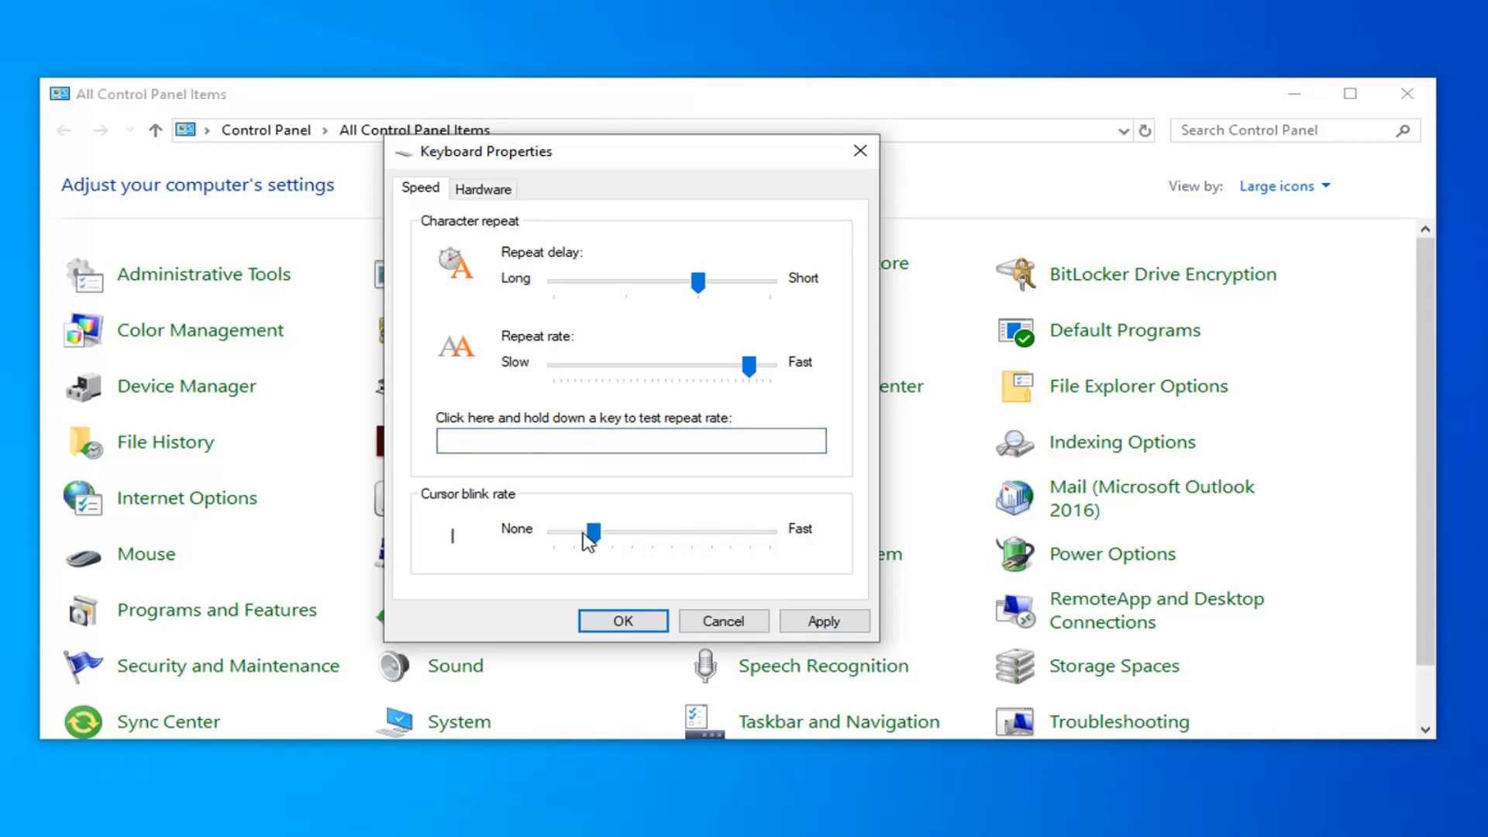
drag(593, 529, 664, 529)
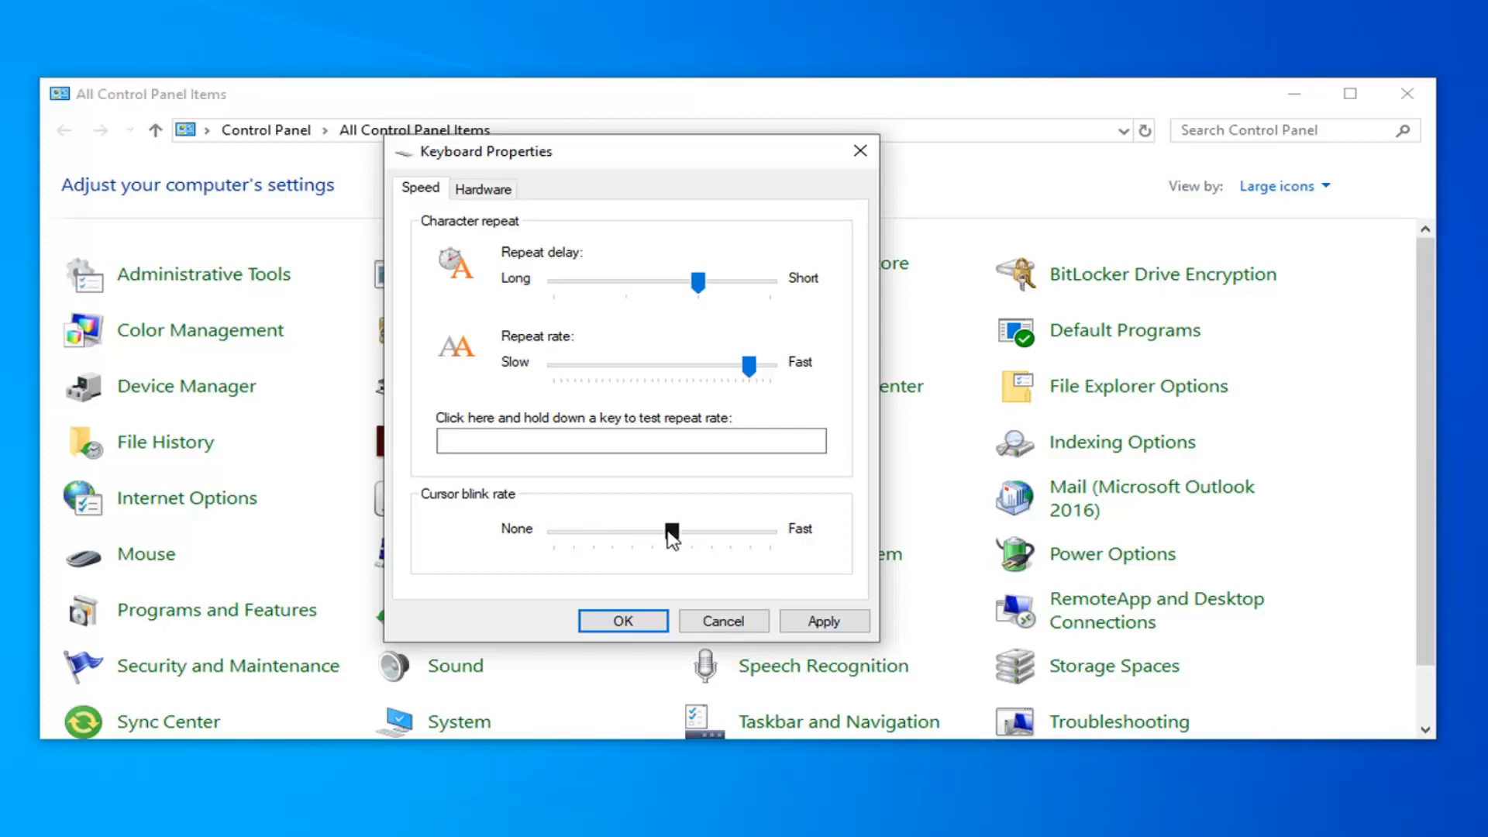
drag(669, 529, 668, 528)
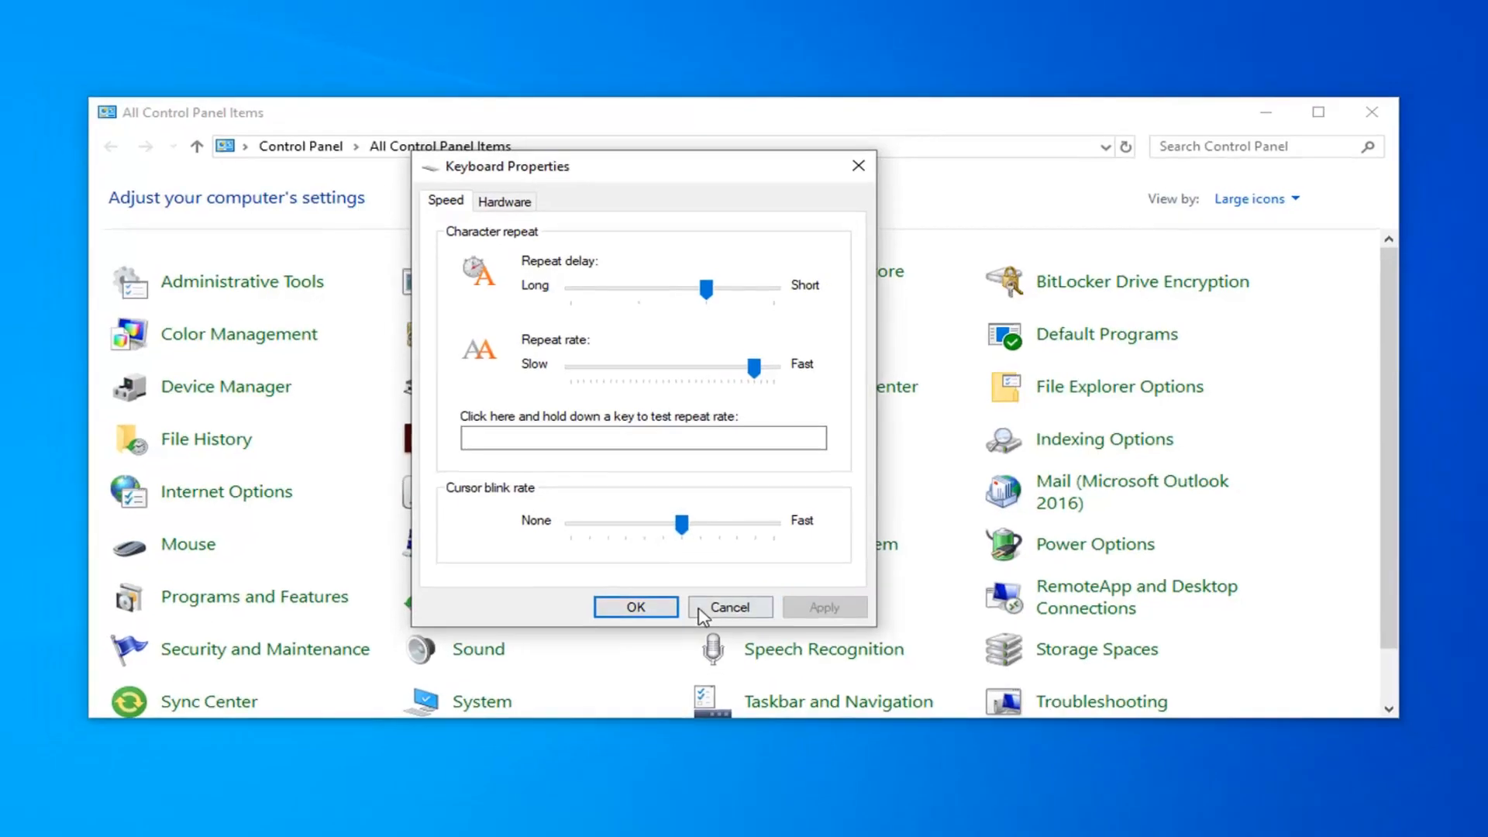
click(729, 606)
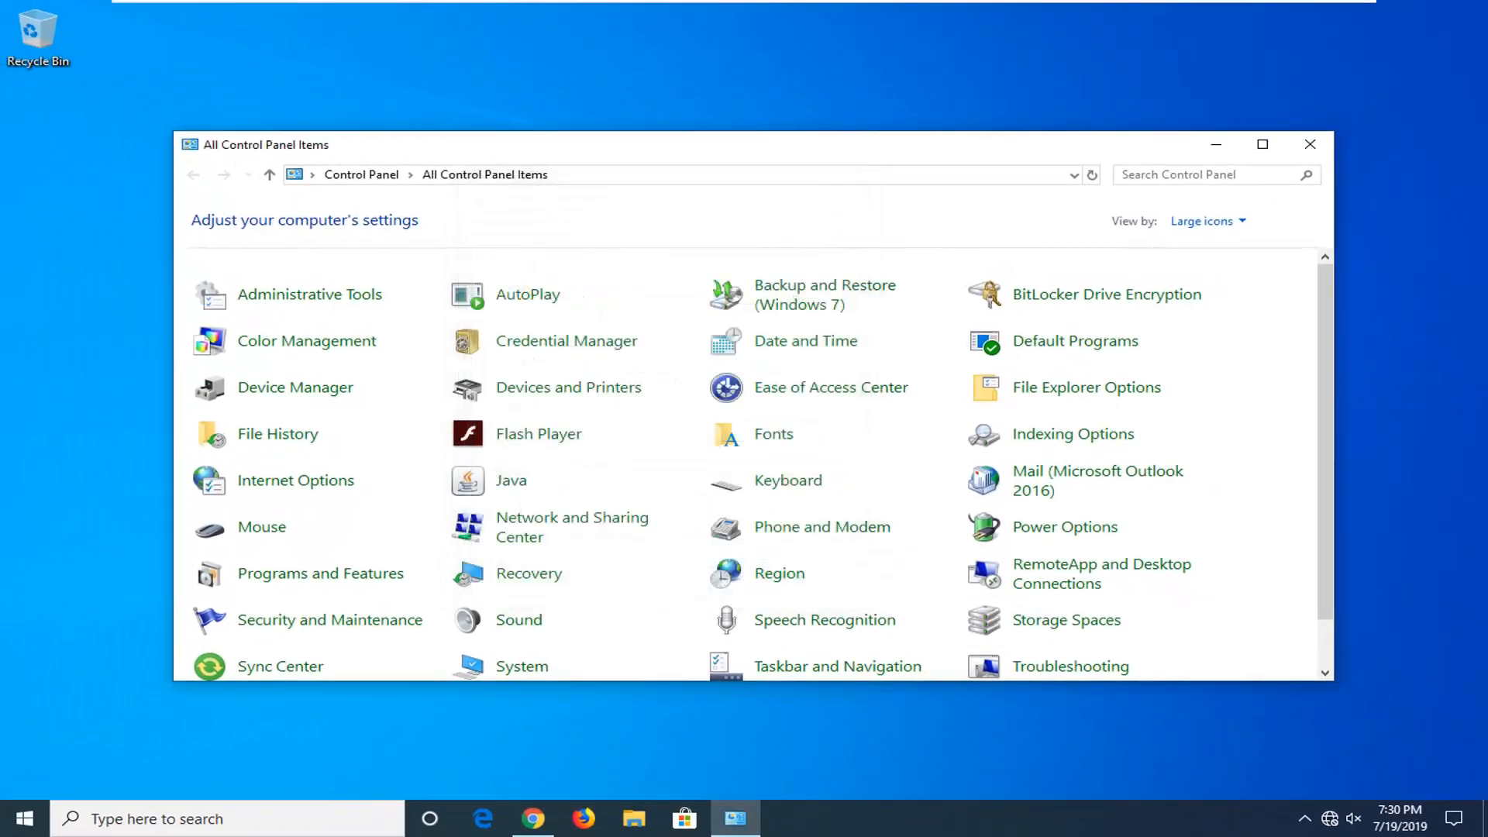